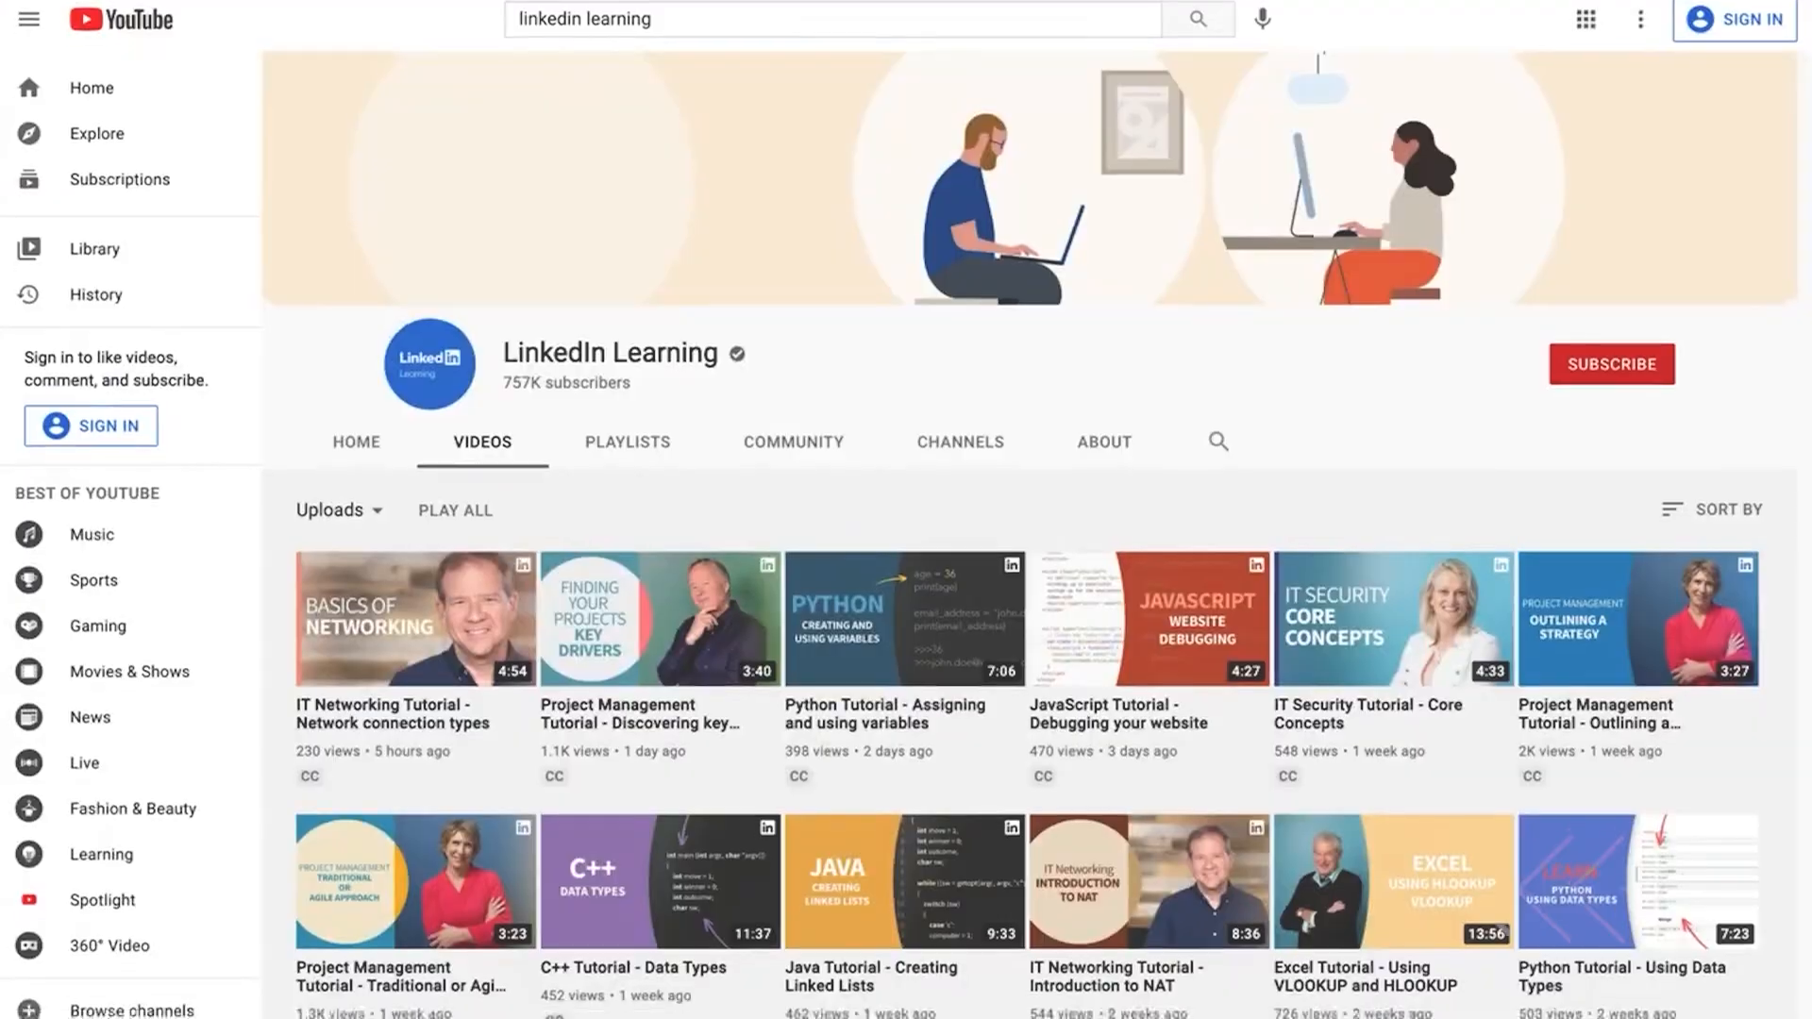
- Open the 'Green Screen Tutorial - Tips for easier keying' video from LinkedIn Learning's uploads
scroll(down, 3)
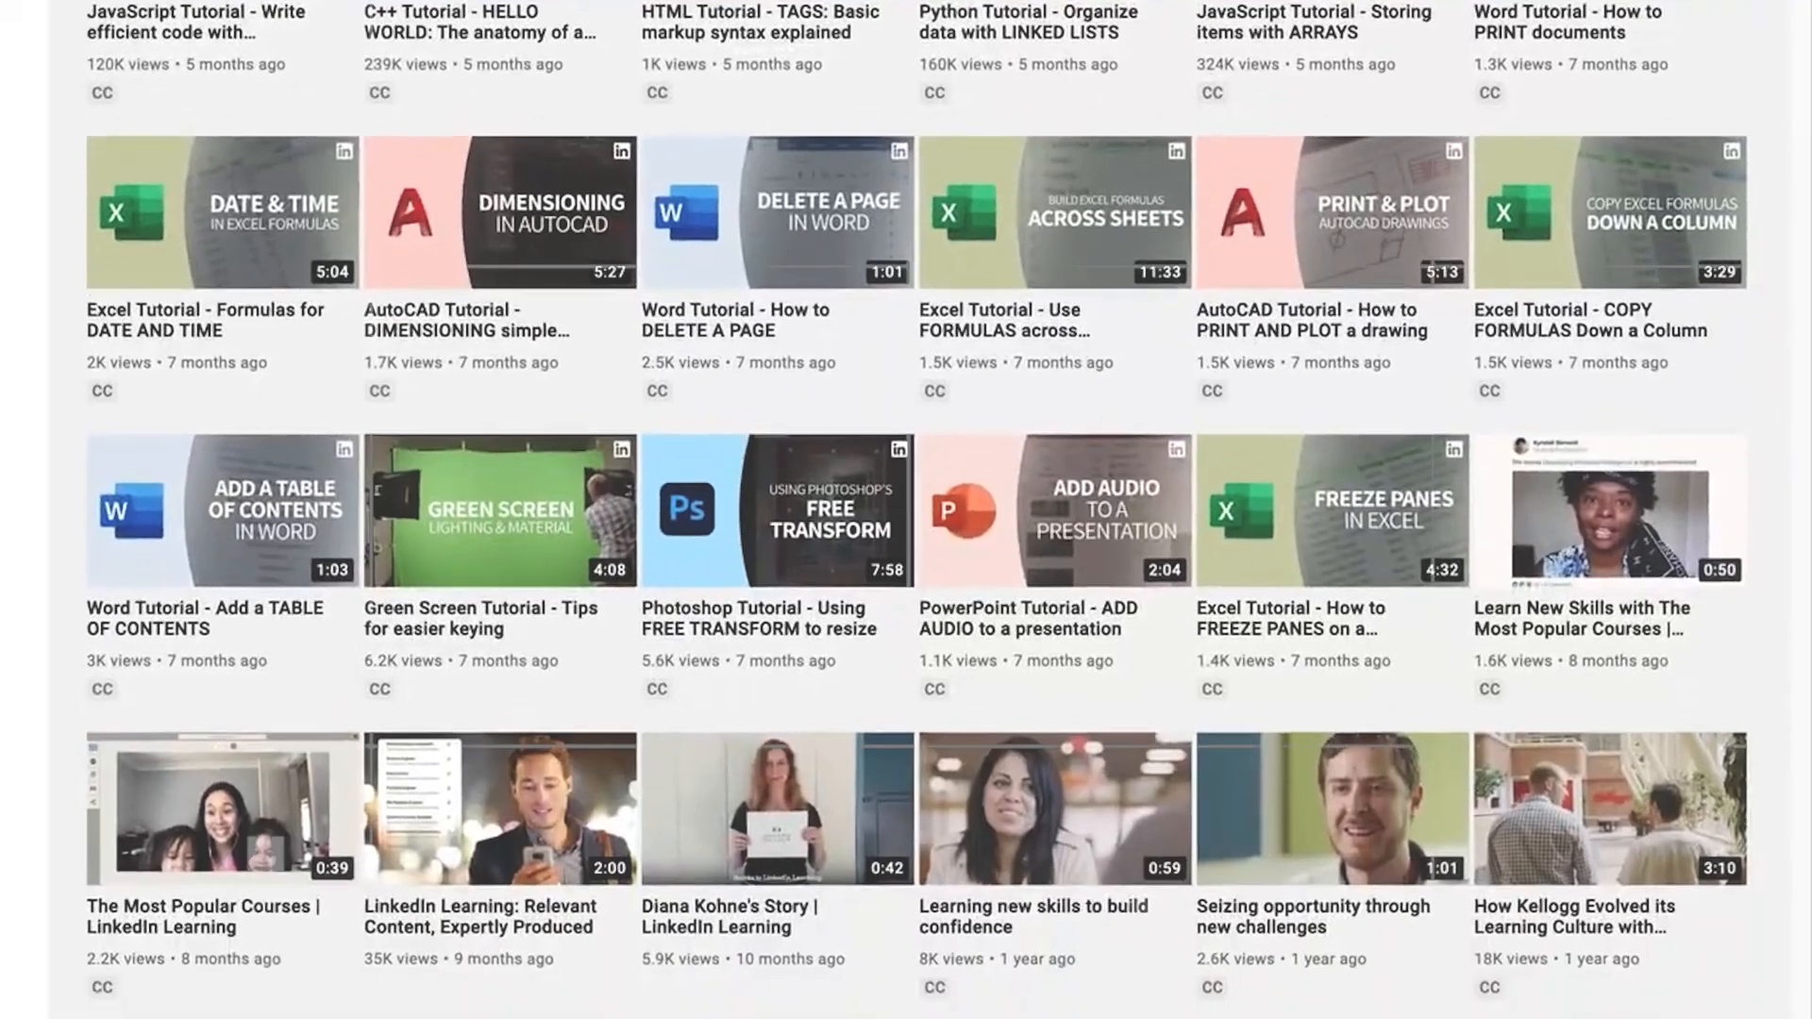
scroll(down, 3)
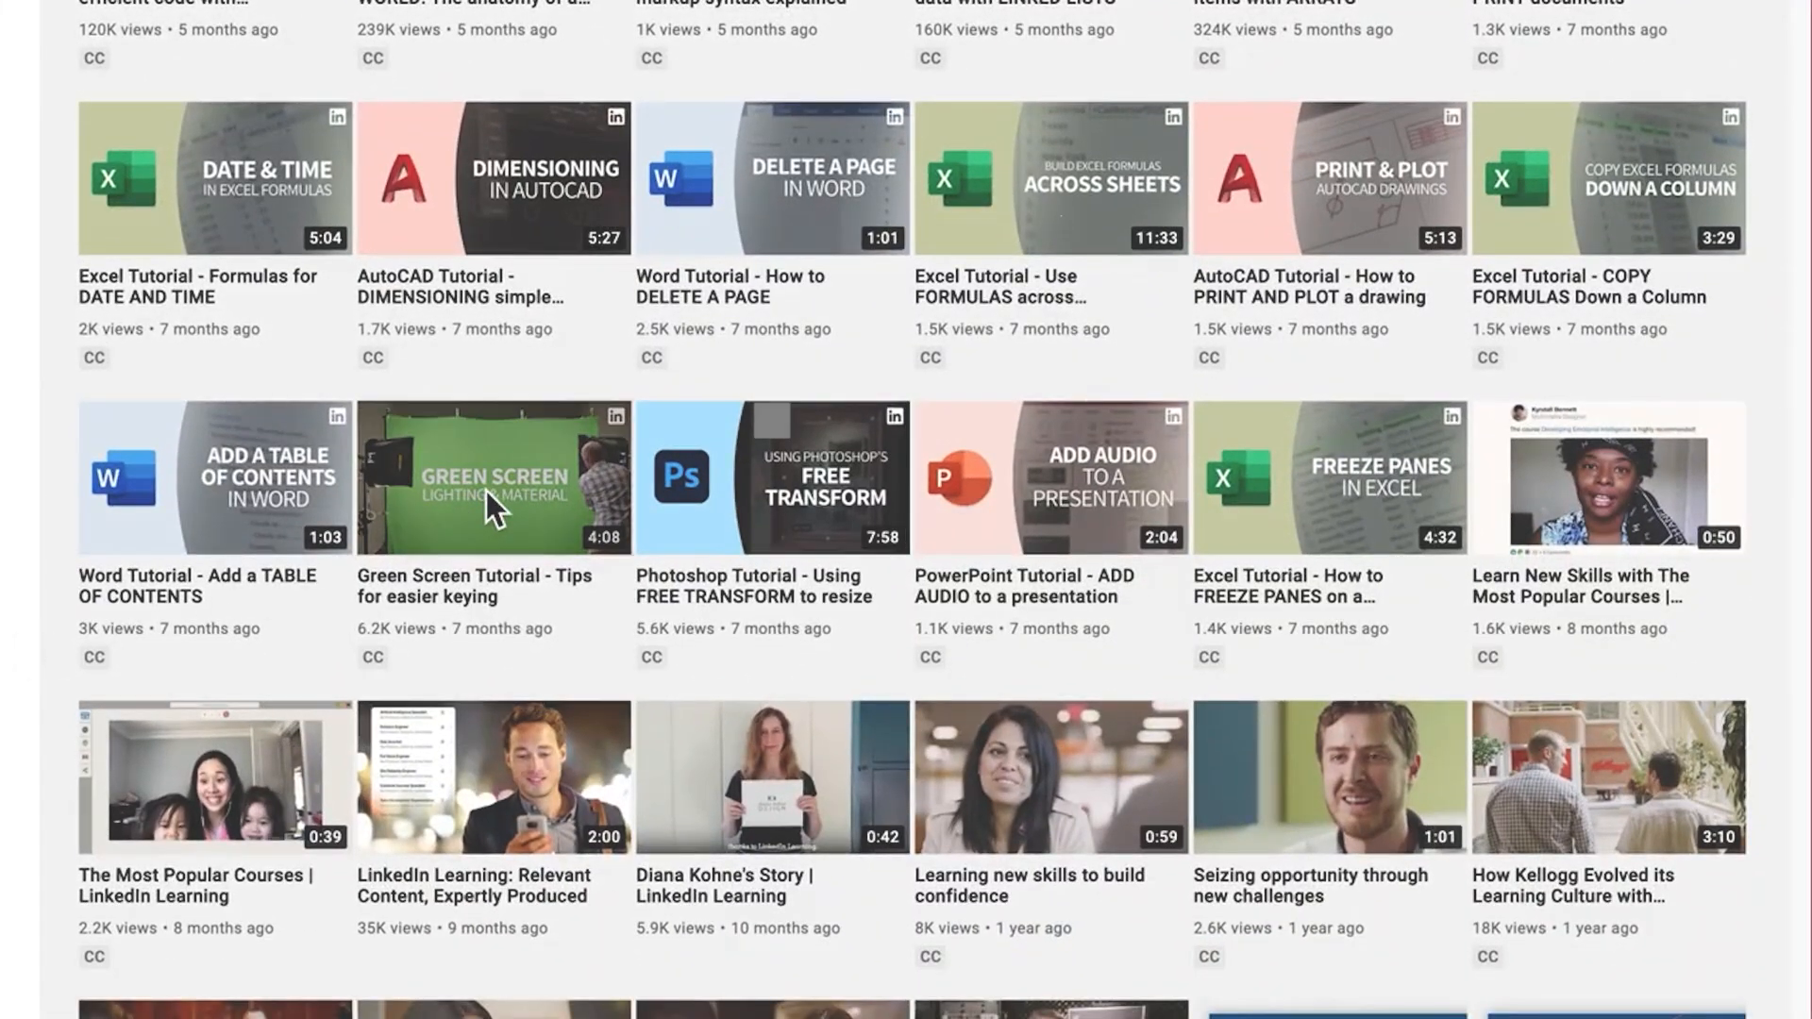
click(493, 477)
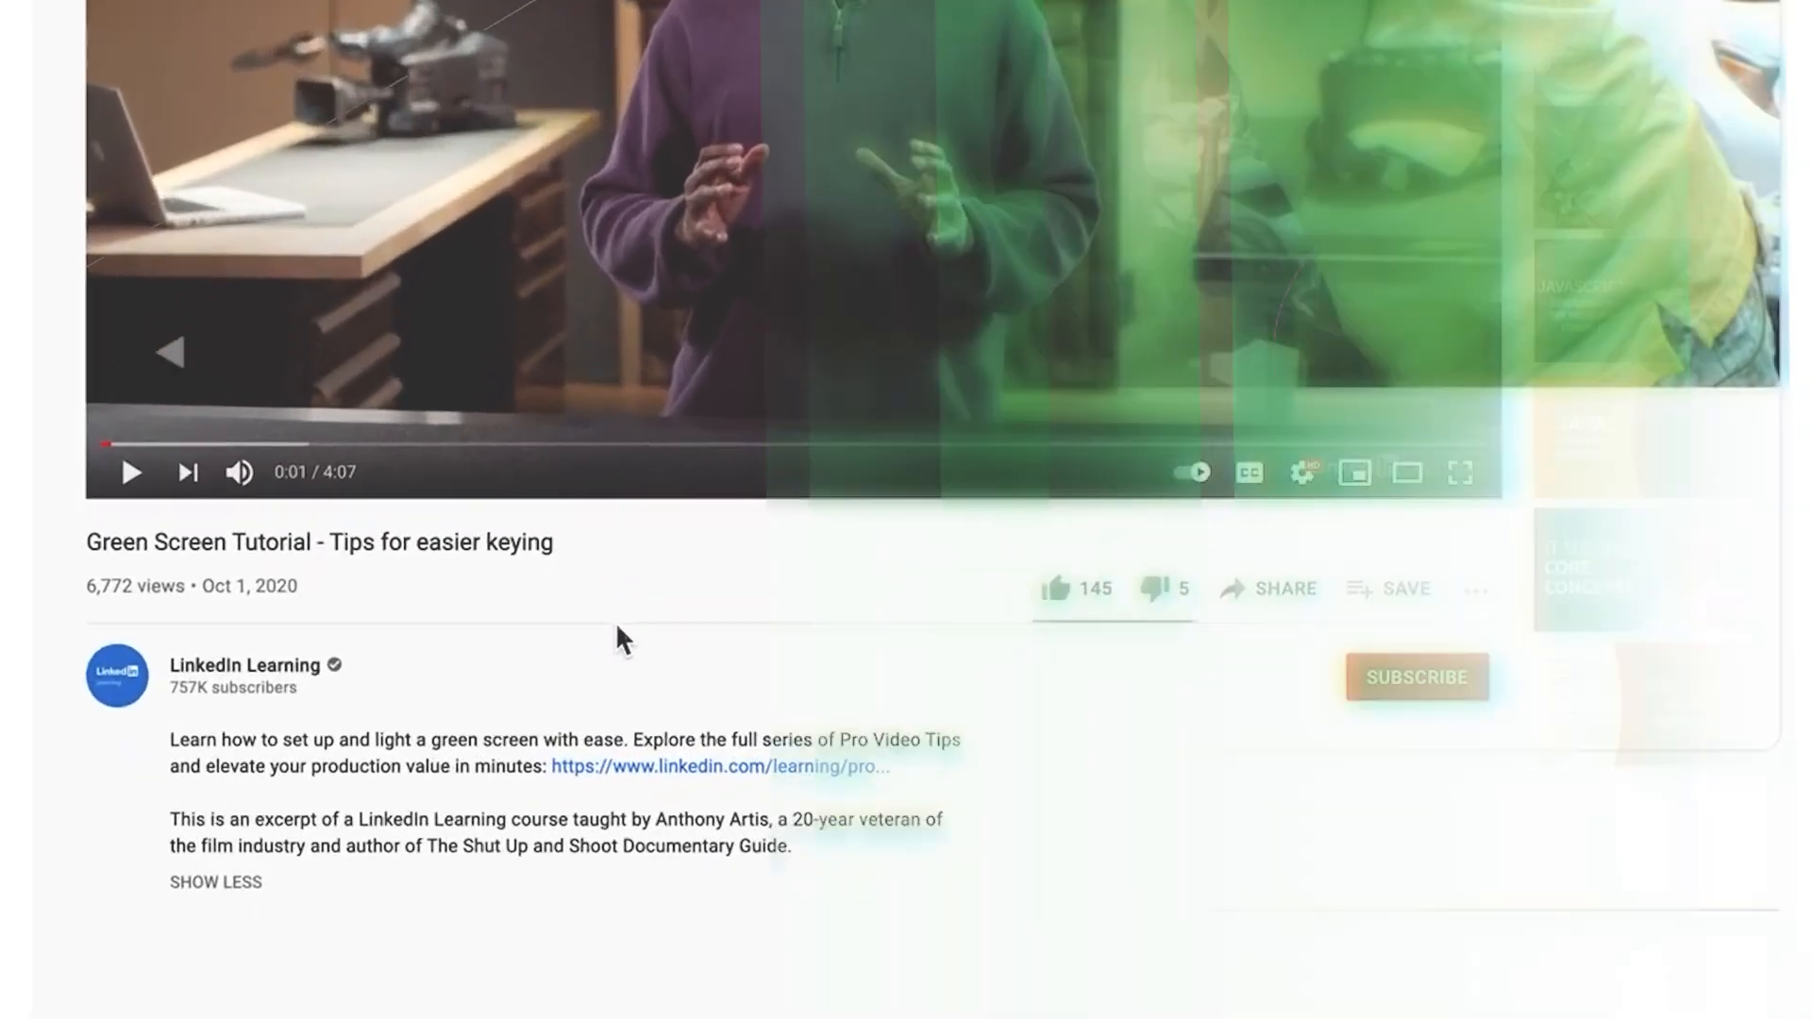